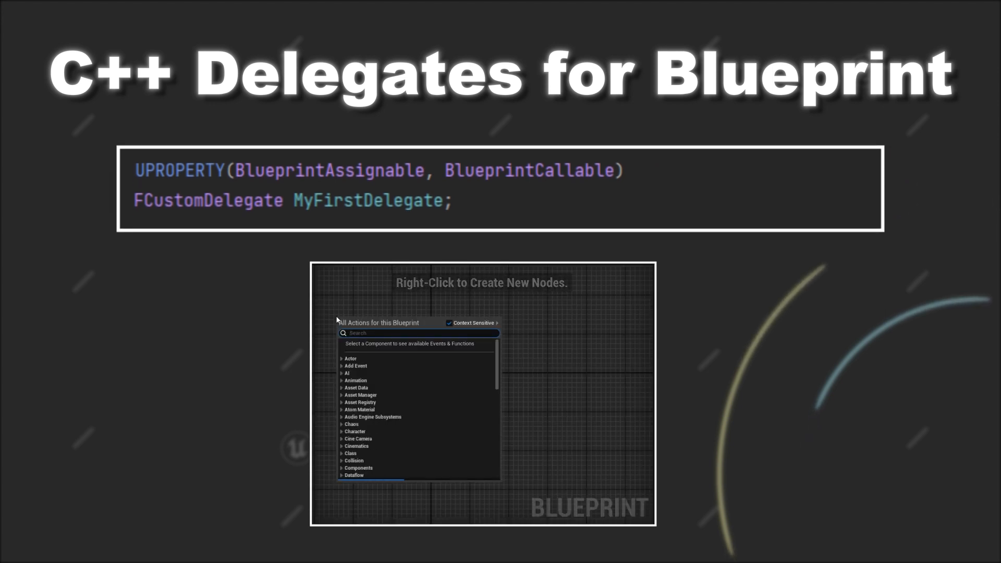
Search 'my first' and add a Bind Event to MyFirstDelegate node with its MyFirstDelegate_Event custom event
type("my first")
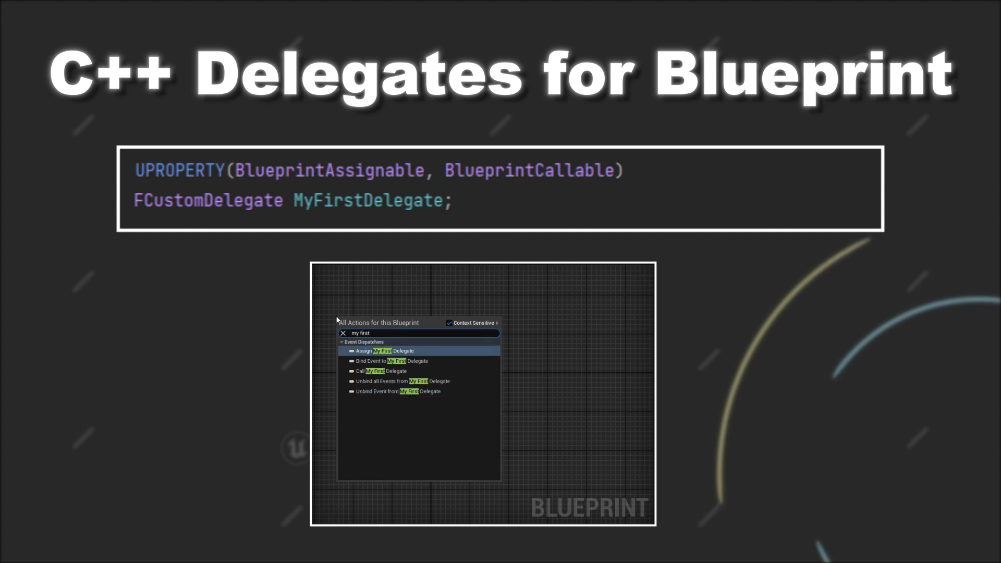
left_click(396, 361)
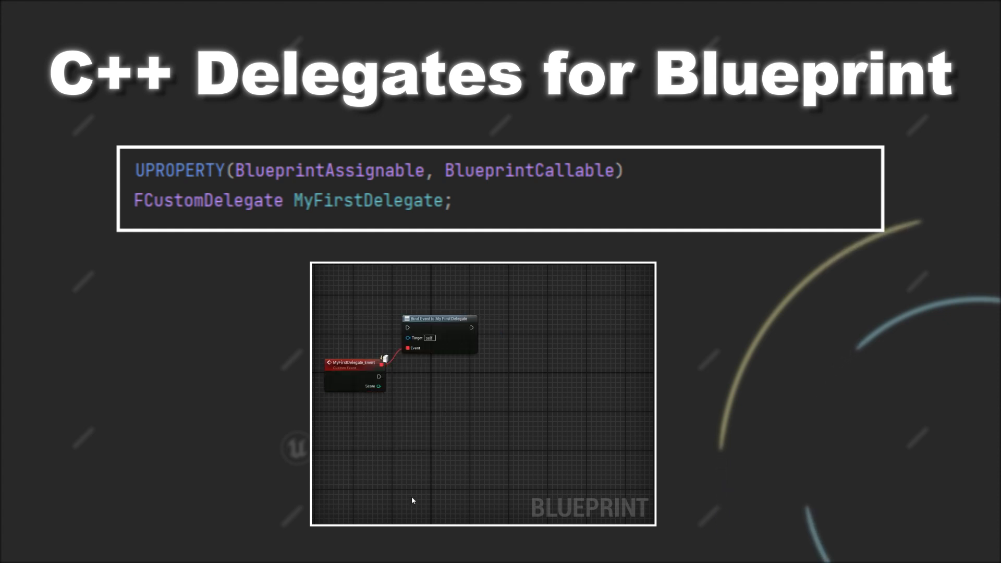